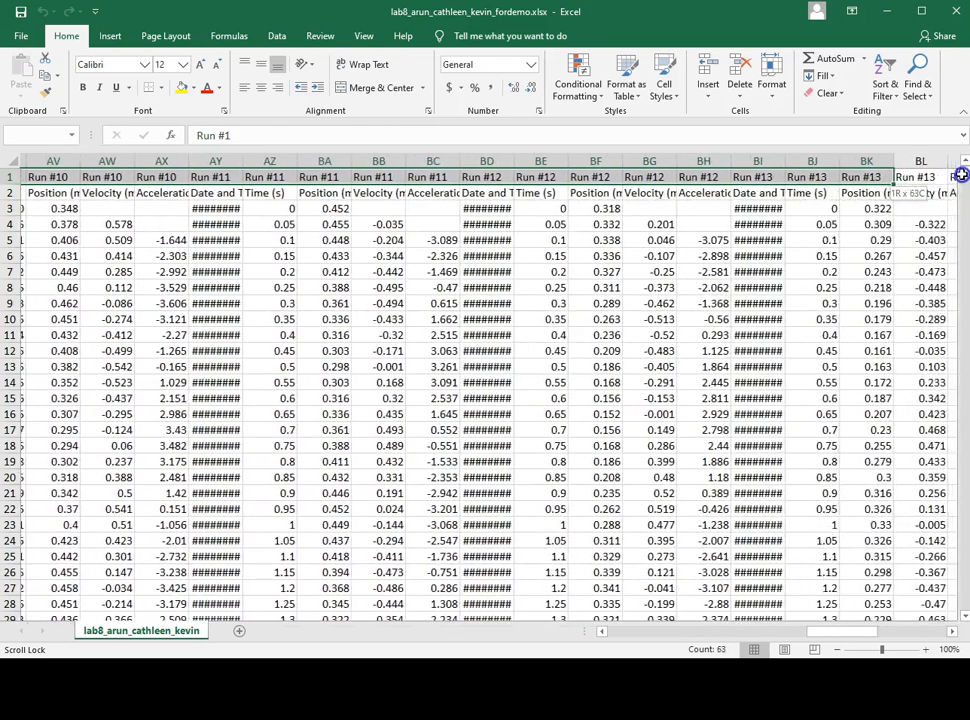
- Delete the earlier and later runs' entire columns, keeping only Run #13's four columns
{"action": "right_click", "coordinate": [703, 319]}
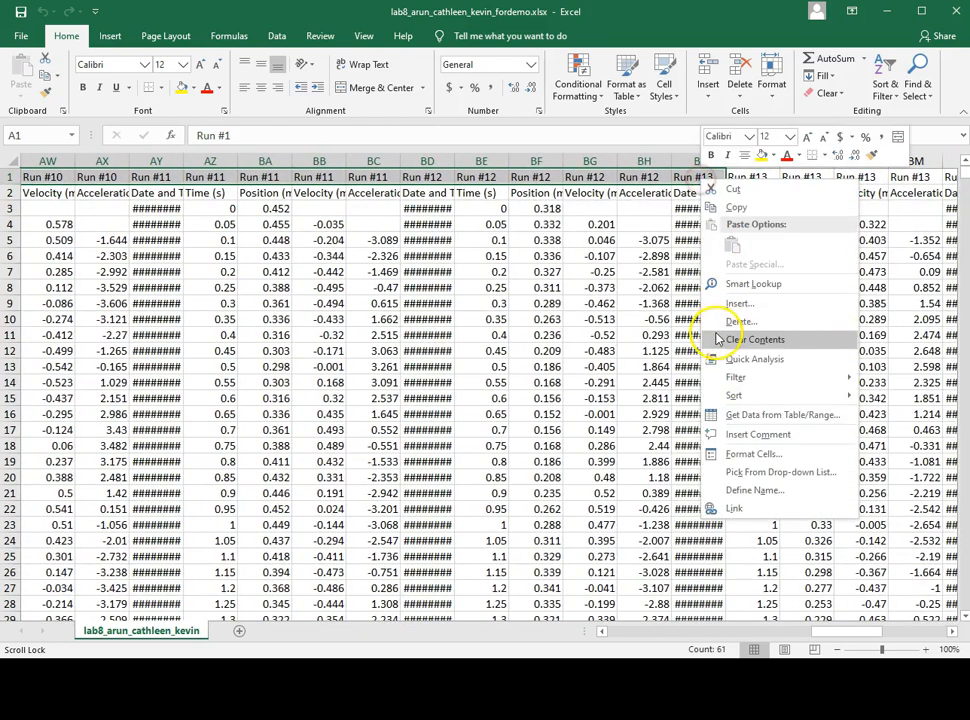
{"action": "left_click", "coordinate": [740, 322]}
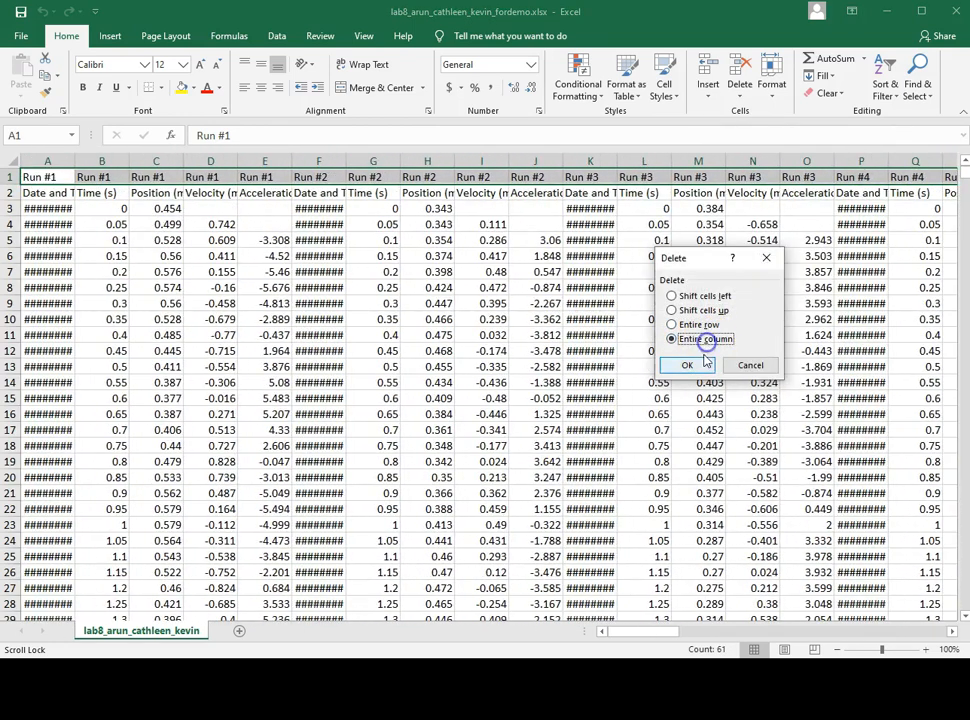
{"action": "left_click", "coordinate": [687, 365]}
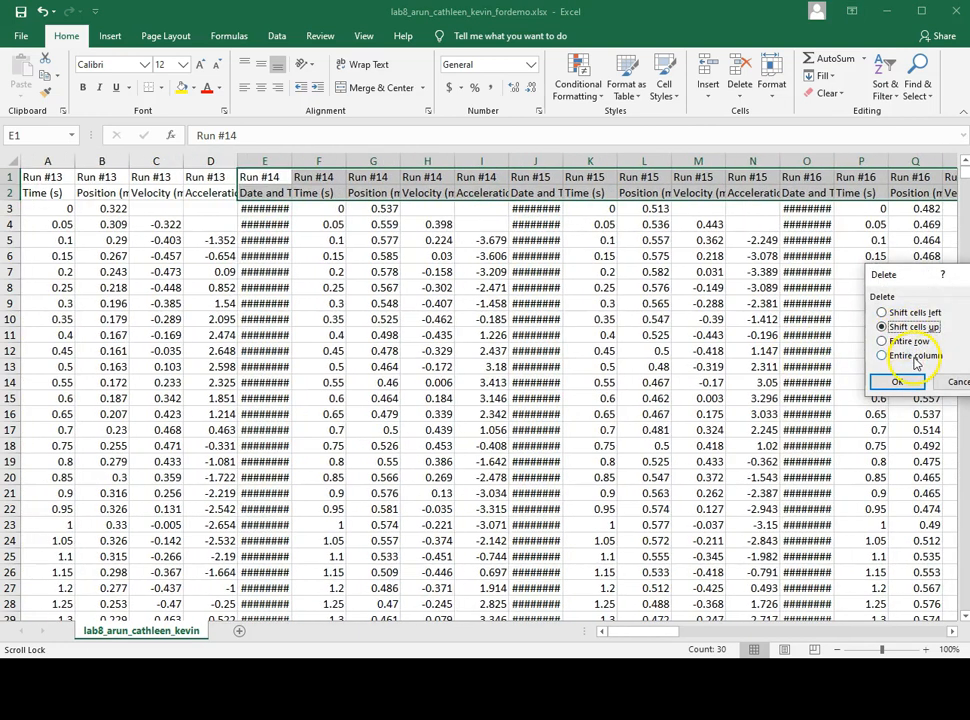
{"action": "left_click", "coordinate": [896, 381]}
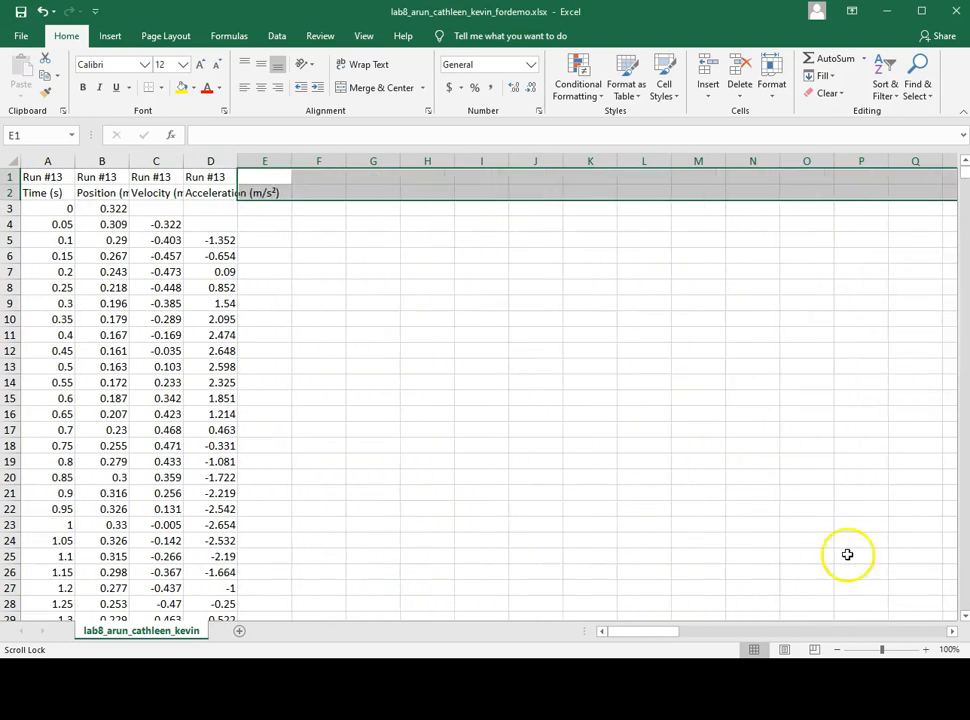
- Label F2 'calibration position (m)' and average B12, B23, B34 and a later reading (0.2457)
{"action": "left_click", "coordinate": [318, 192]}
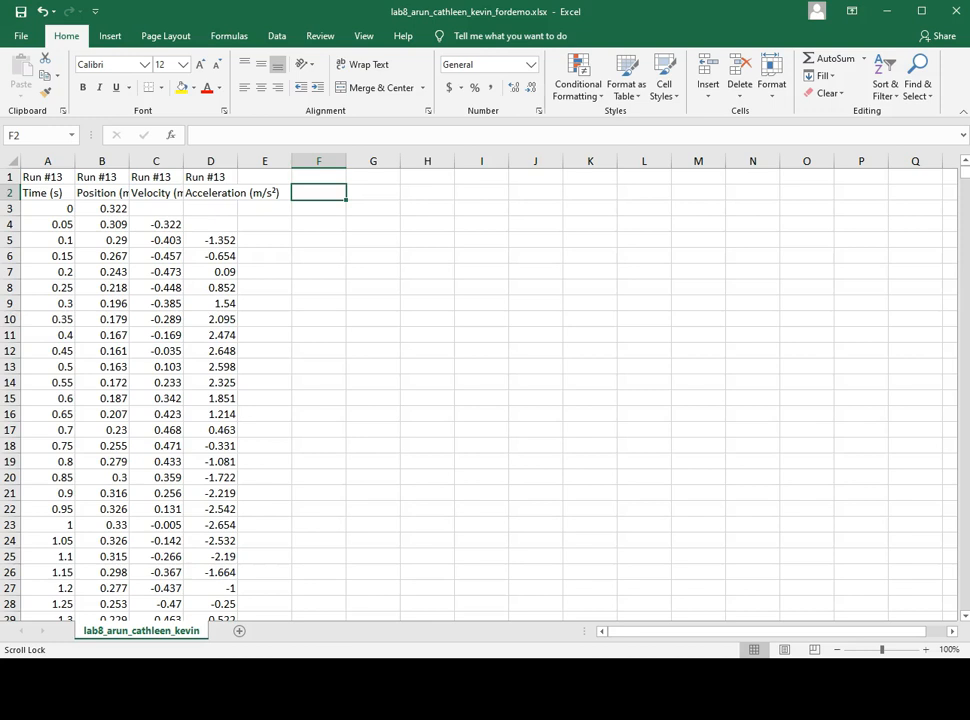
{"action": "type", "text": "calibration position (m)"}
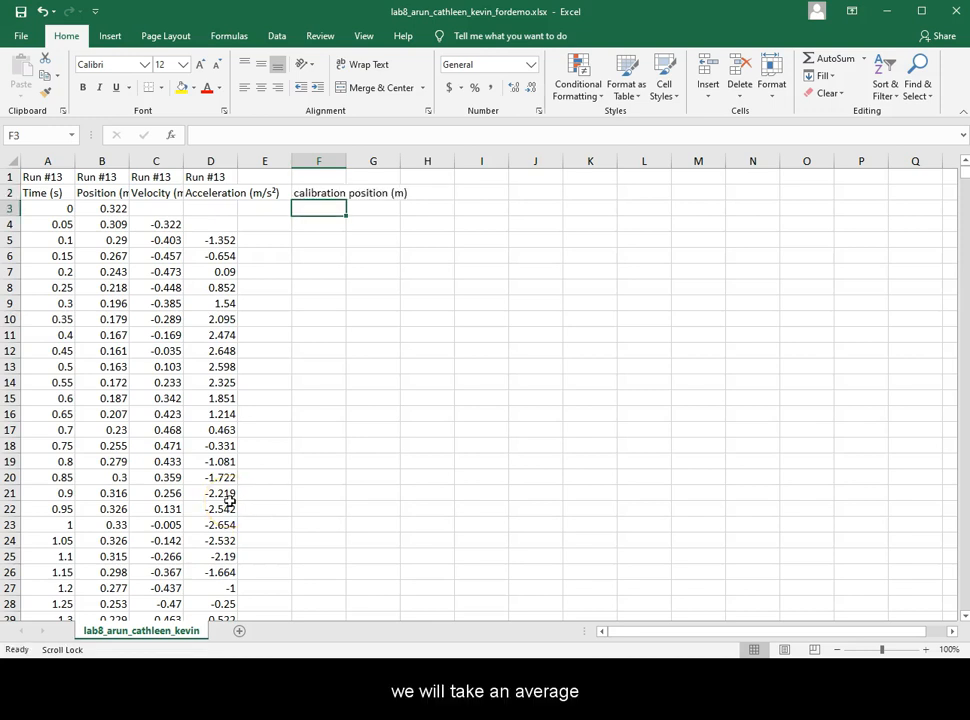
{"action": "type", "text": "=average("}
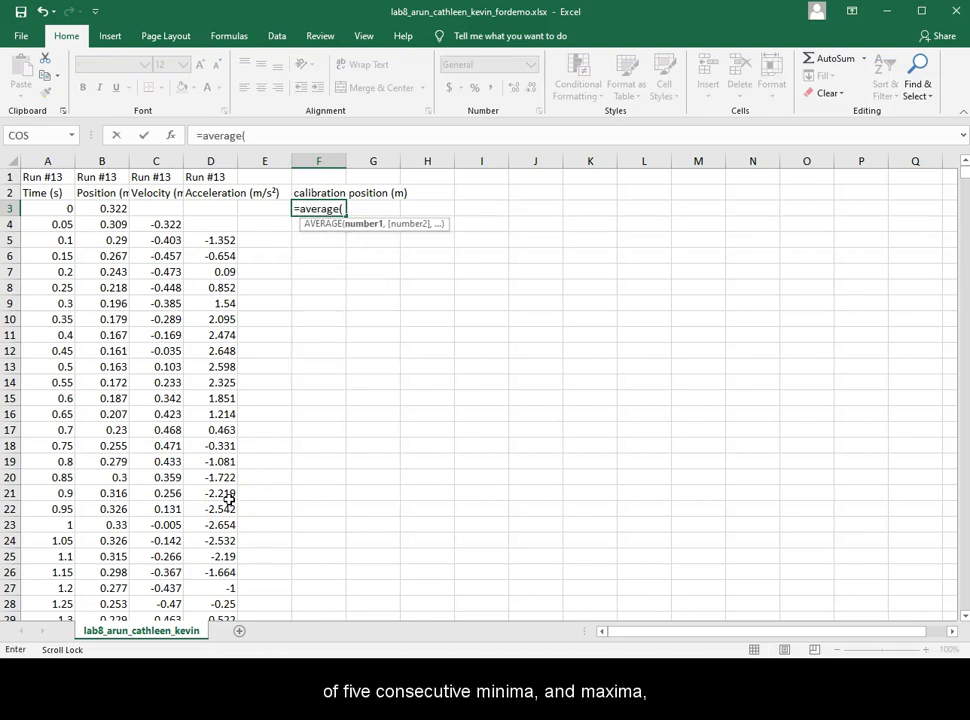
{"action": "mouse_move", "coordinate": [309, 435]}
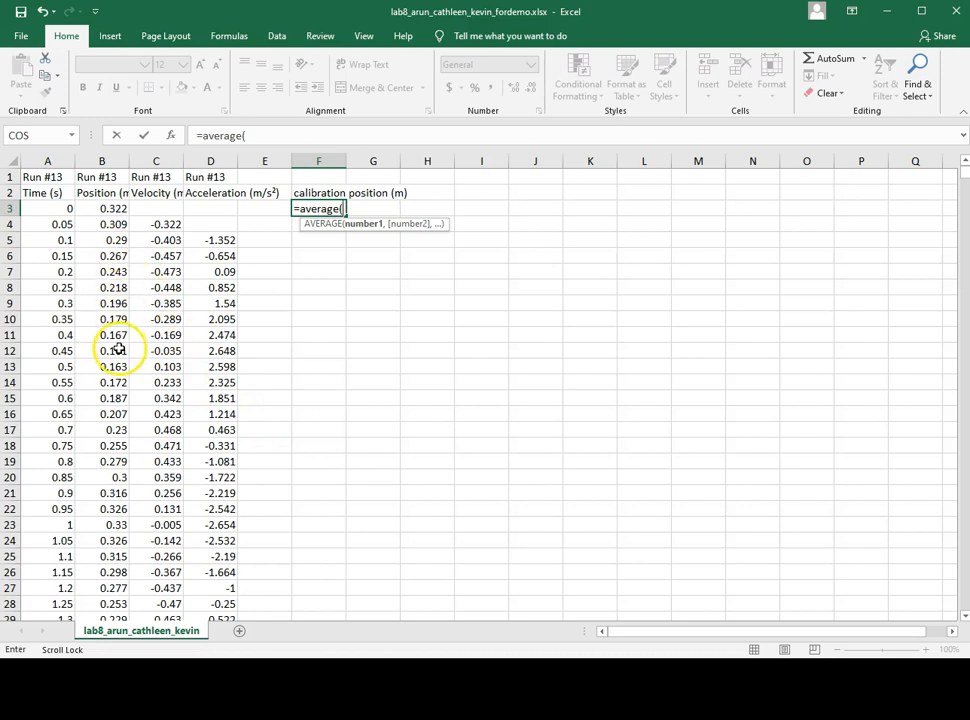
{"action": "left_click", "coordinate": [101, 350]}
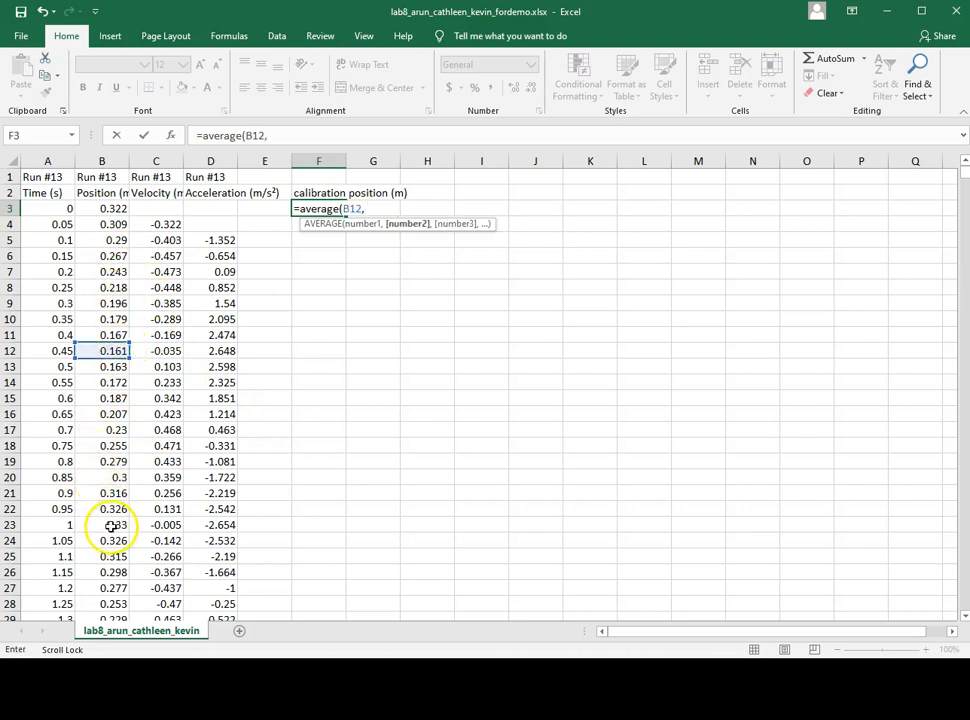
{"action": "left_click", "coordinate": [101, 524]}
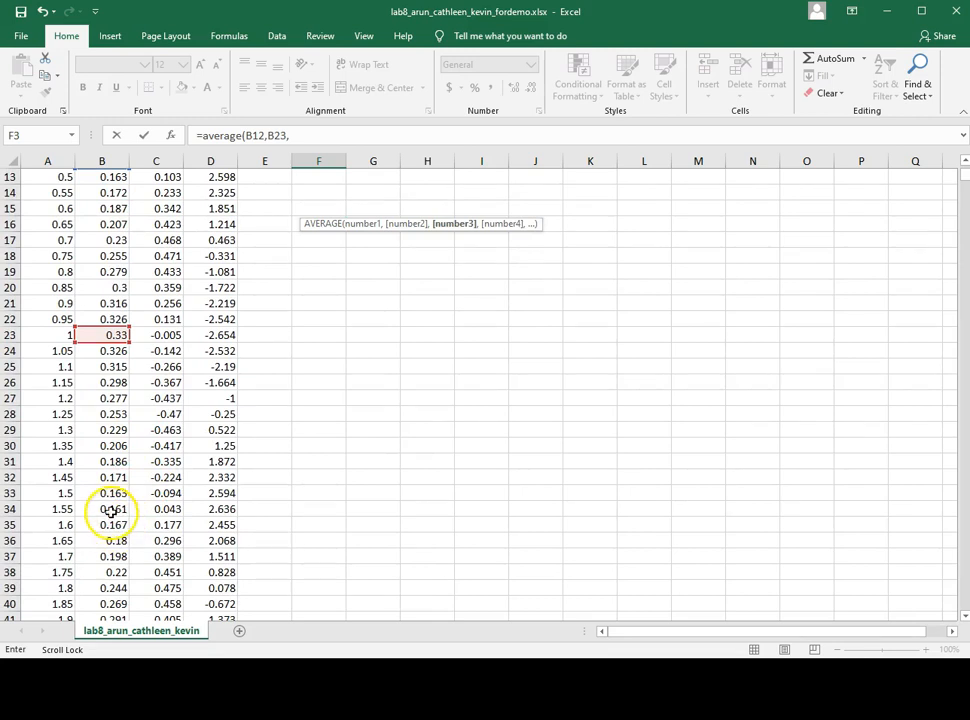
{"action": "left_click", "coordinate": [101, 509]}
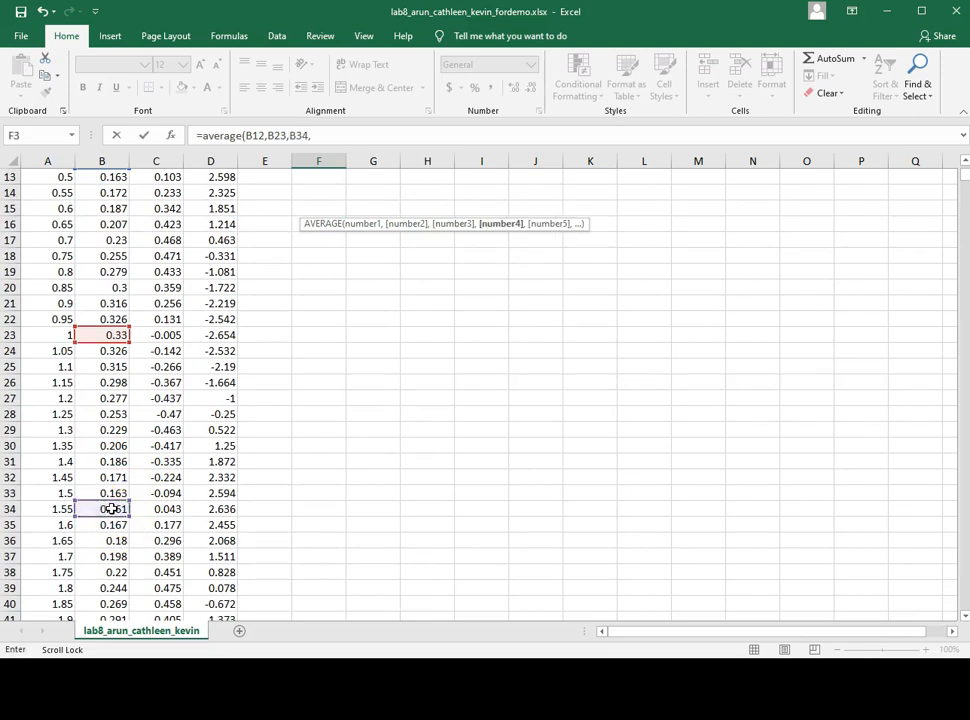
{"action": "scroll", "scroll_direction": "down", "scroll_amount": 3}
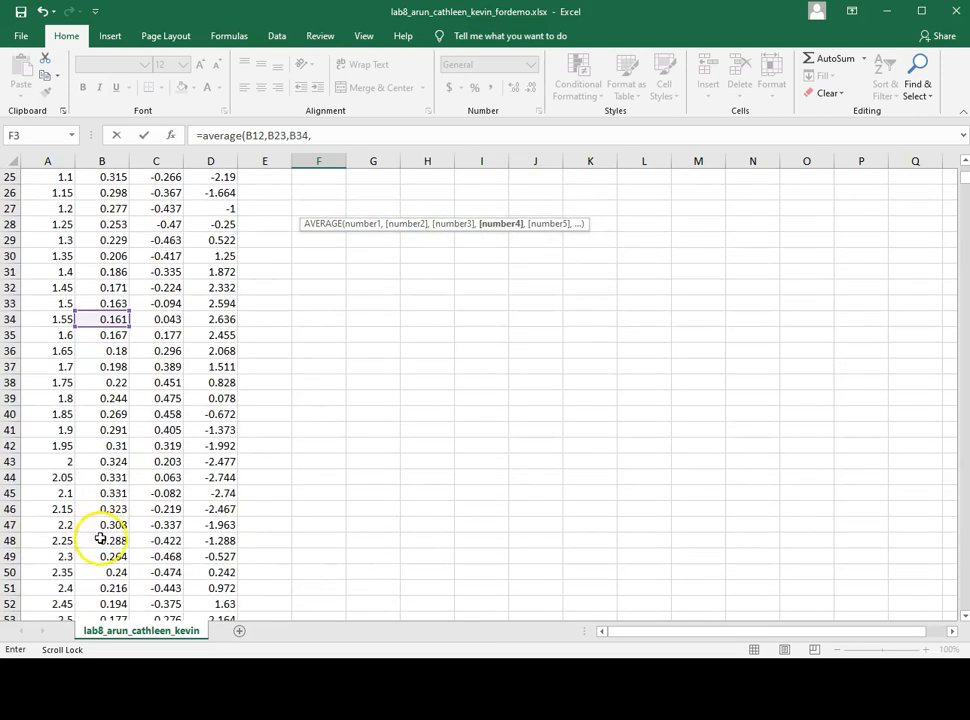
{"action": "left_click", "coordinate": [101, 477]}
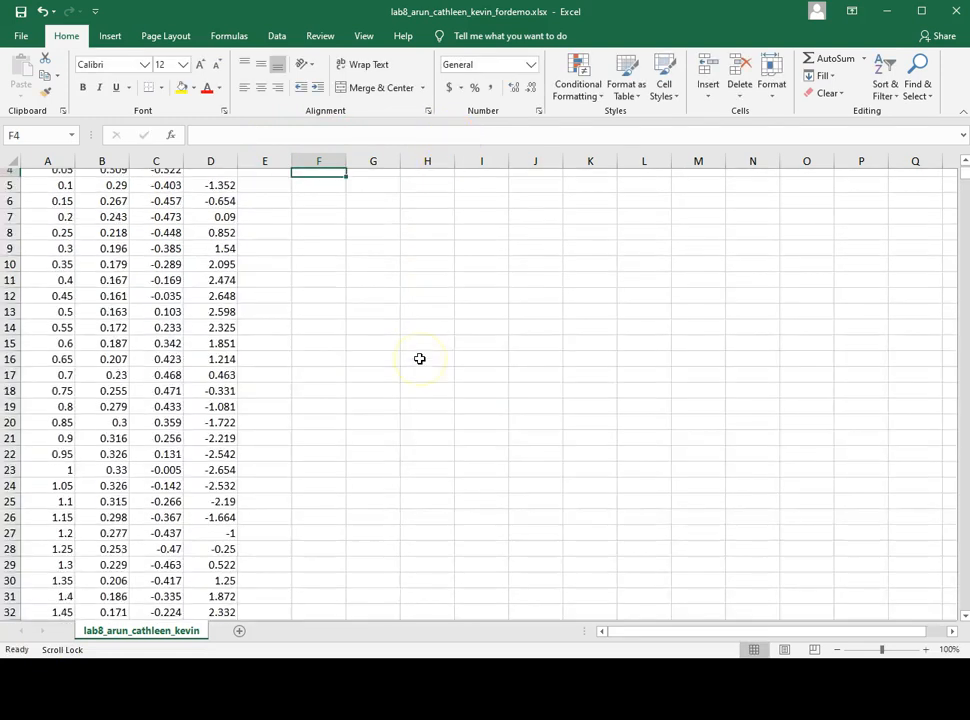
{"action": "scroll", "scroll_direction": "up", "scroll_amount": 3}
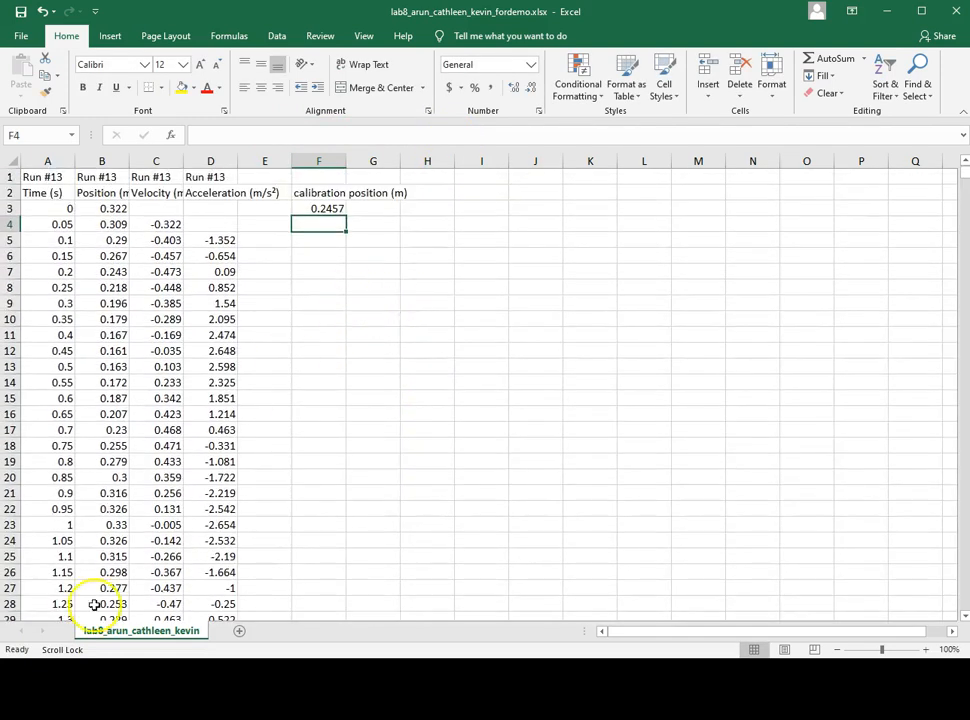
- Enter =B3-$F$3 in H3, giving a calibrated position of 0.0763
{"action": "left_click", "coordinate": [427, 192]}
{"action": "type", "text": "calibrated position (m"}
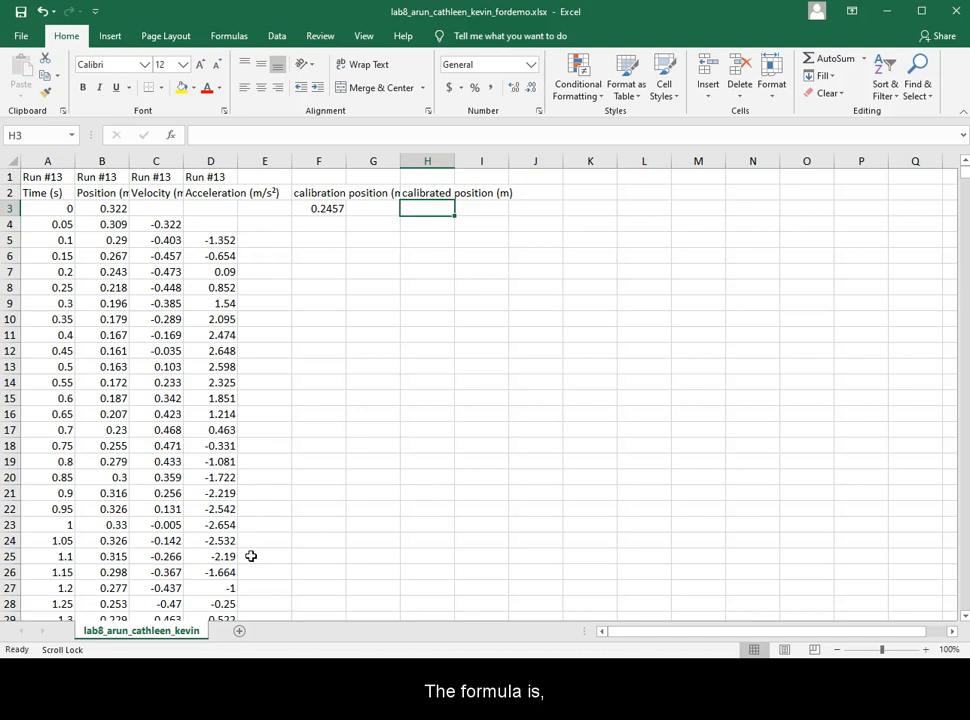
{"action": "type", "text": "="}
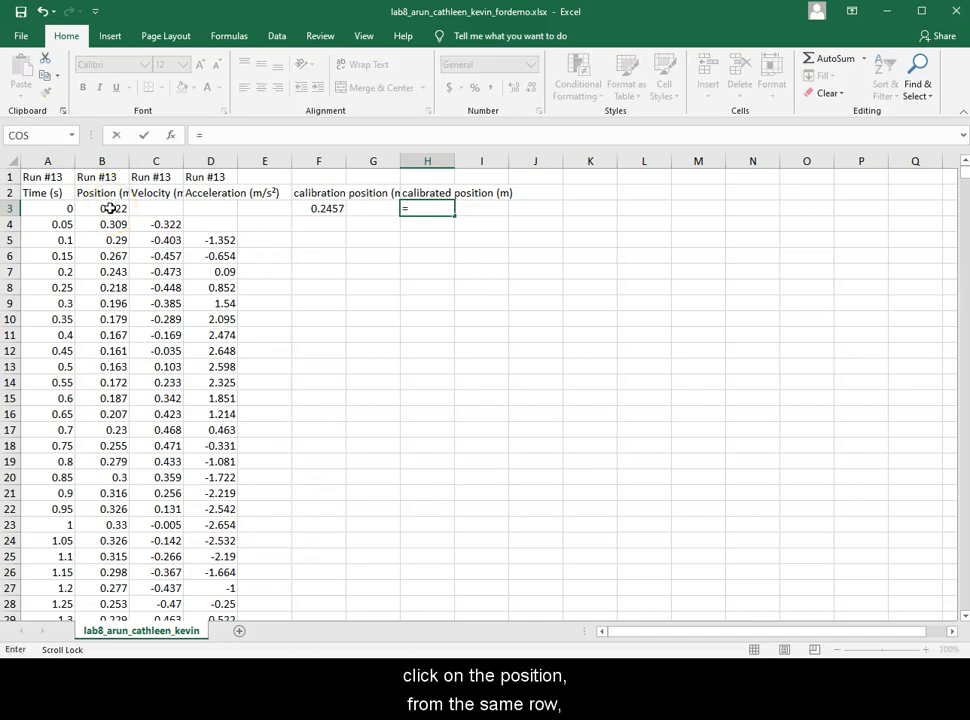
{"action": "left_click", "coordinate": [101, 208]}
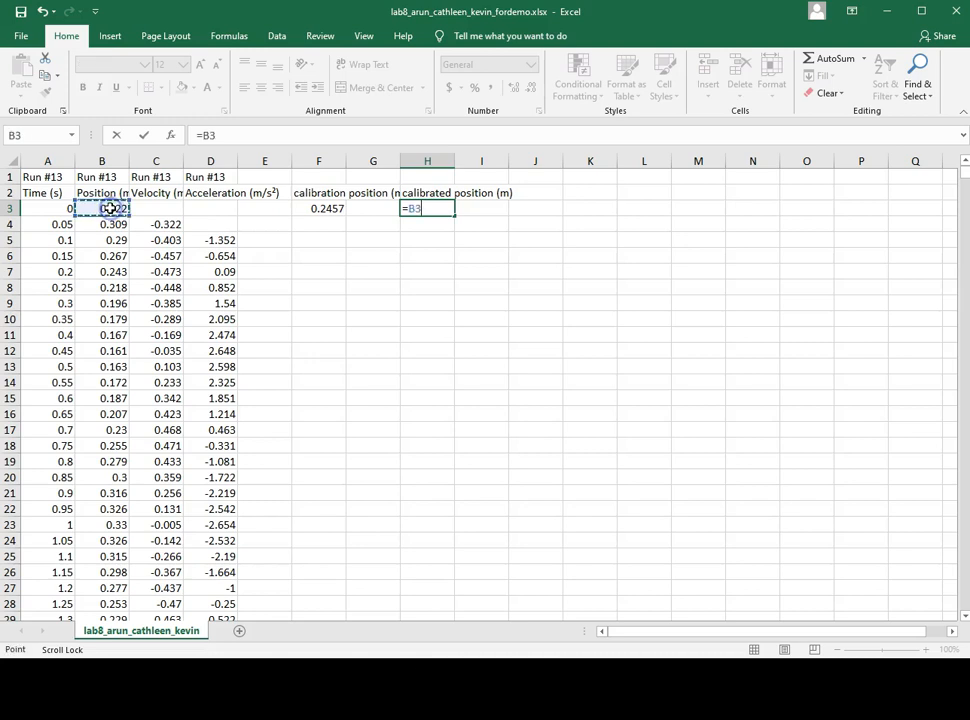
{"action": "type", "text": "-F3"}
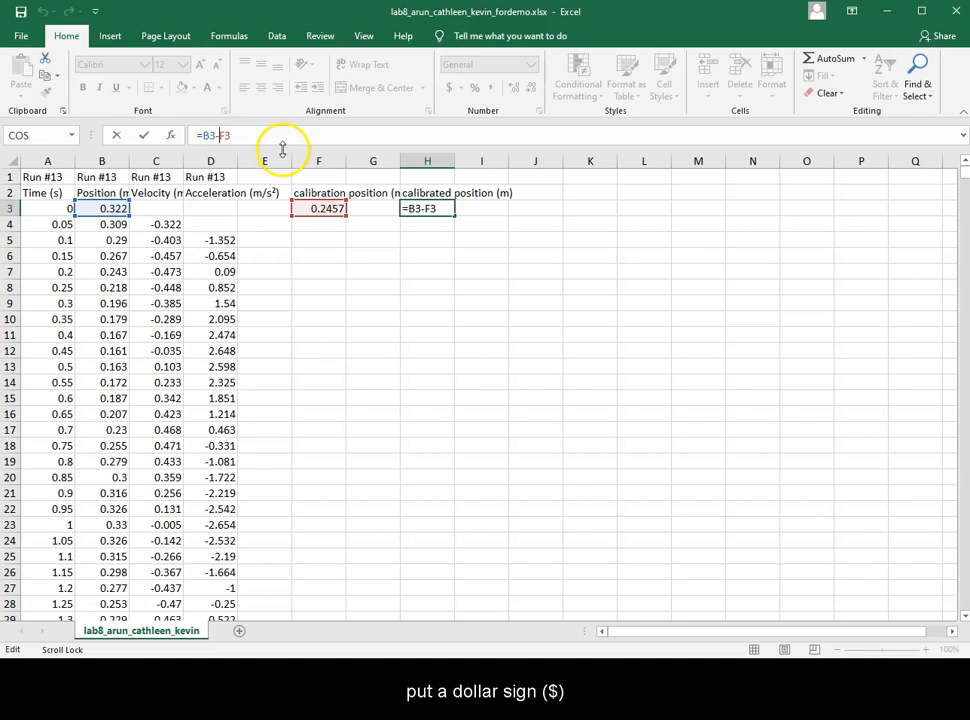
{"action": "type", "text": "$"}
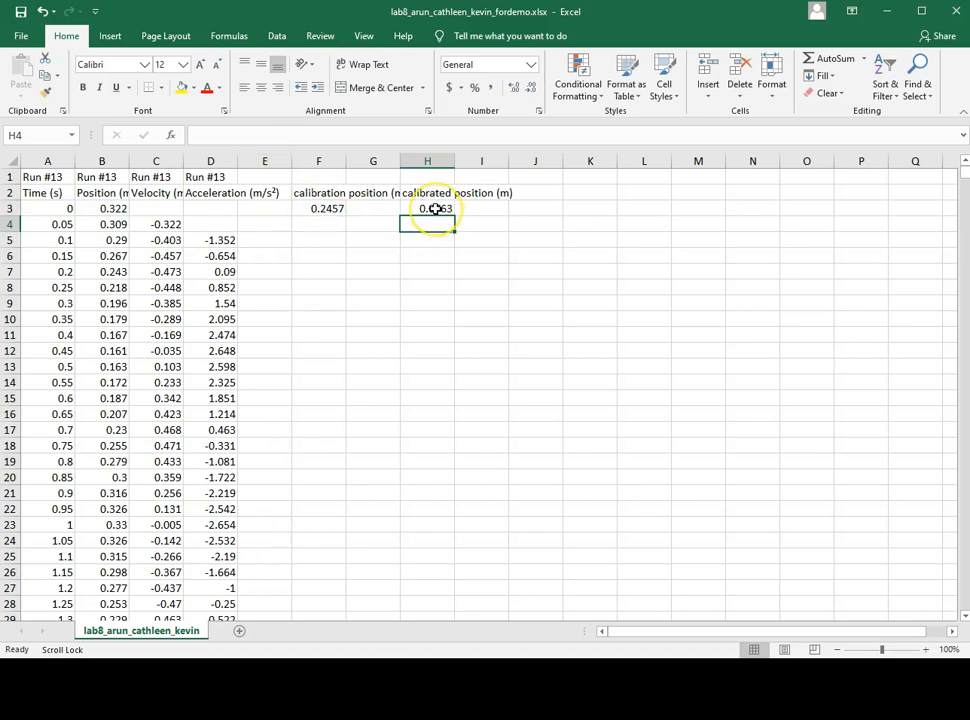
{"action": "left_click", "coordinate": [427, 208]}
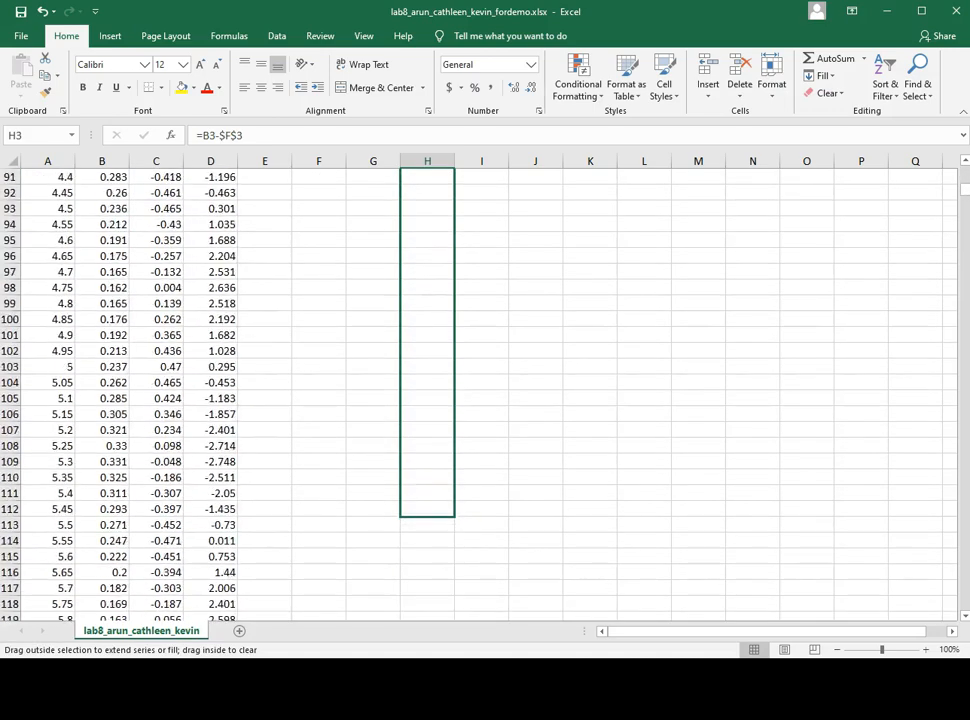
- Fill the H3 calibrated position formula down to the last data row
{"action": "scroll", "scroll_direction": "down", "scroll_amount": 3}
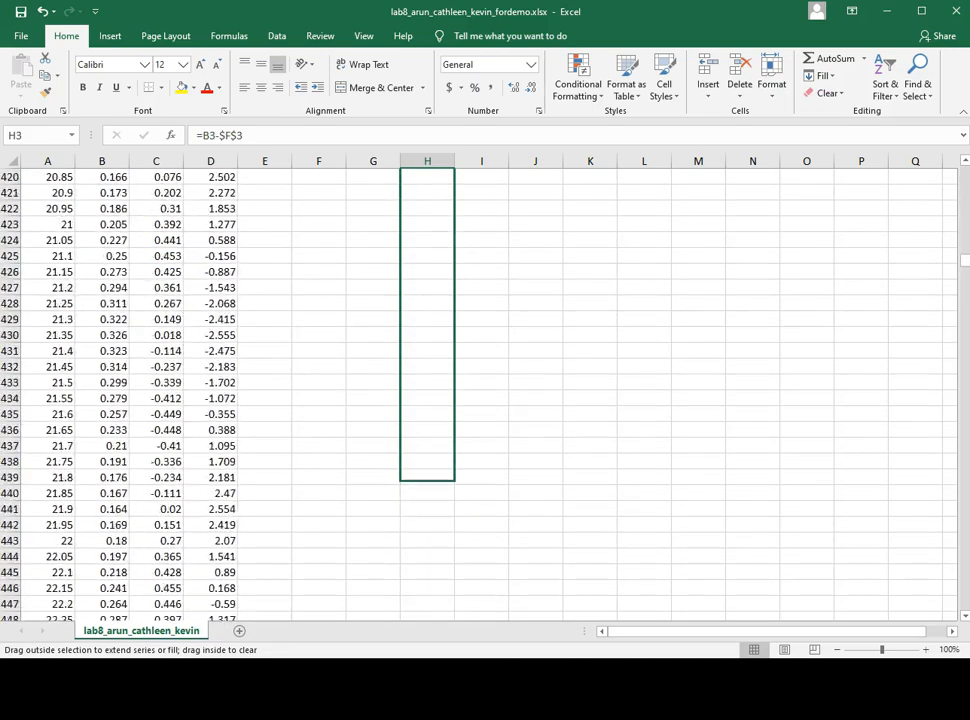
{"action": "scroll", "scroll_direction": "down", "scroll_amount": 3}
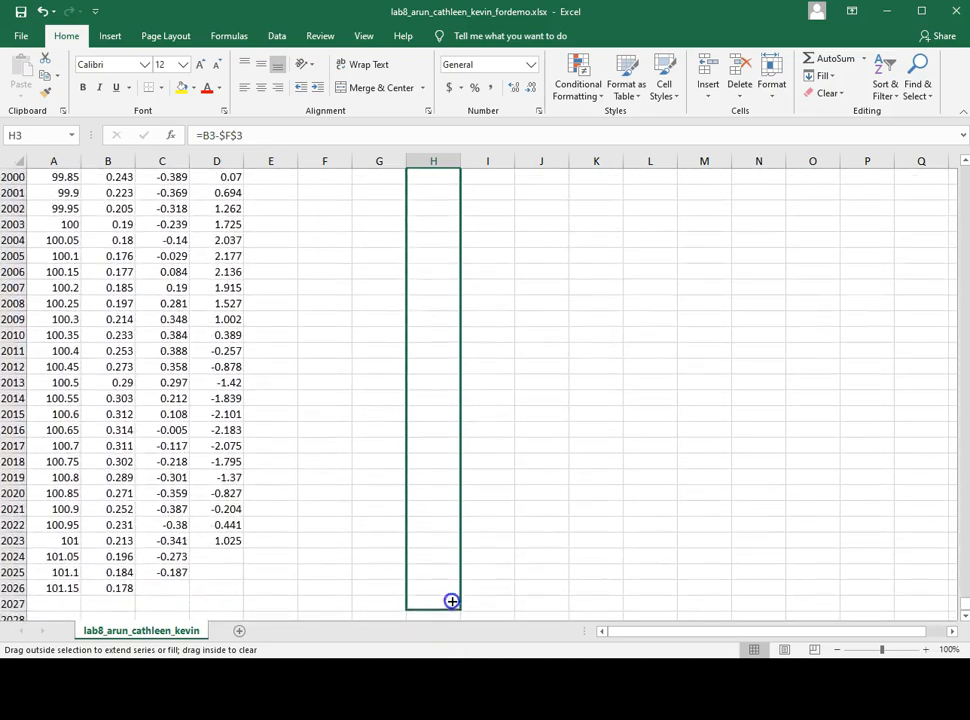
{"action": "left_click_drag", "start_coordinate": [433, 177], "coordinate": [433, 588]}
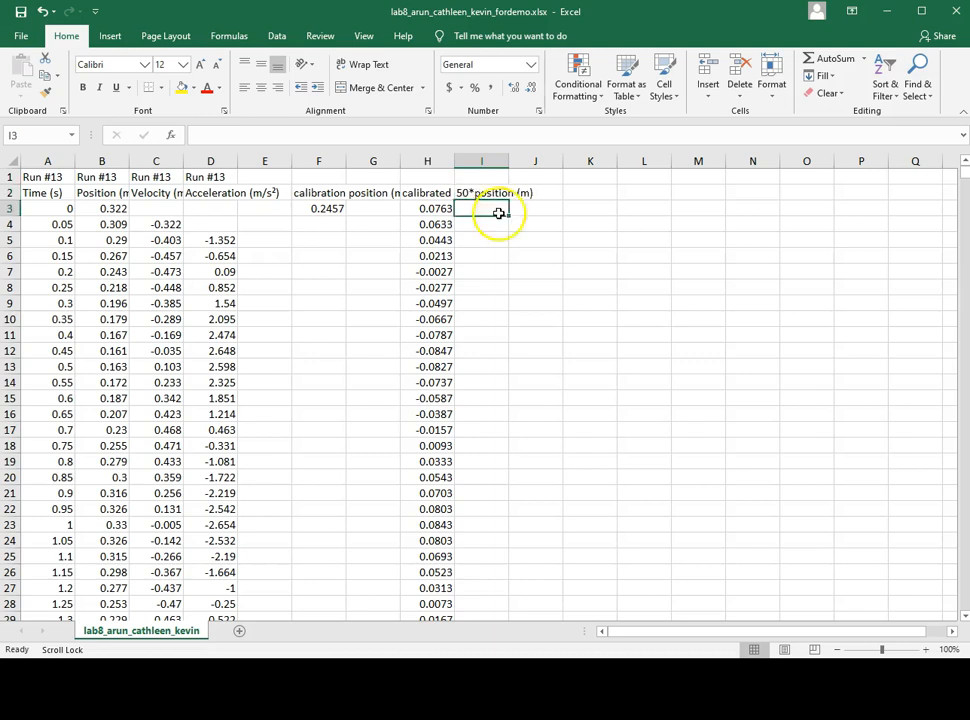
- Enter =50*H3 in I3 (3.815), head J2 '10*velocity (m/s)' and enter =10*C3 below
{"action": "type", "text": "=50*"}
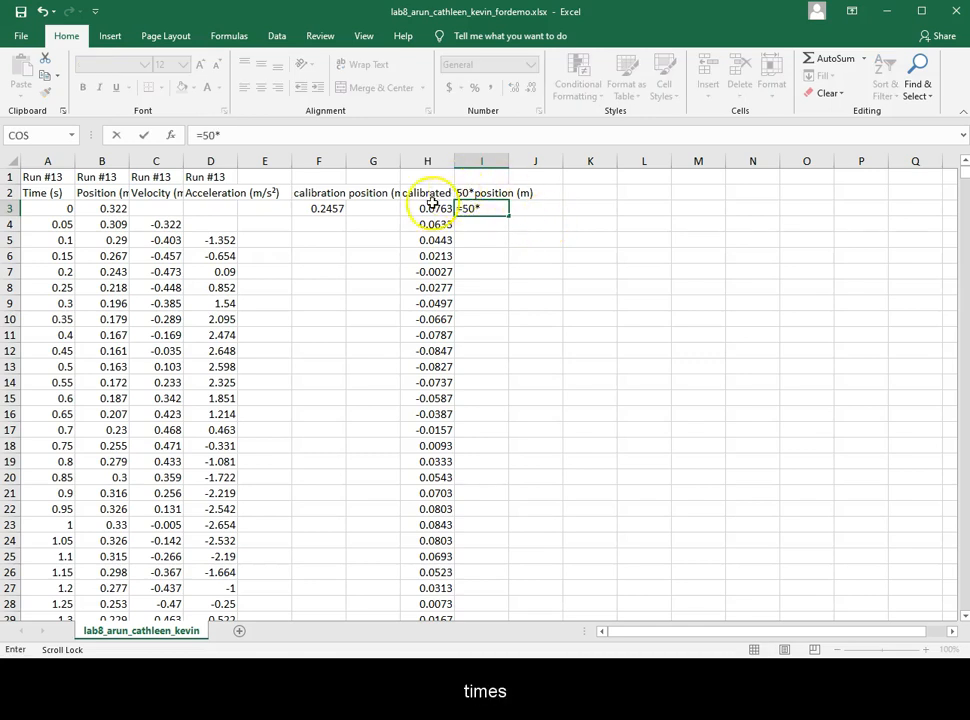
{"action": "left_click", "coordinate": [427, 208]}
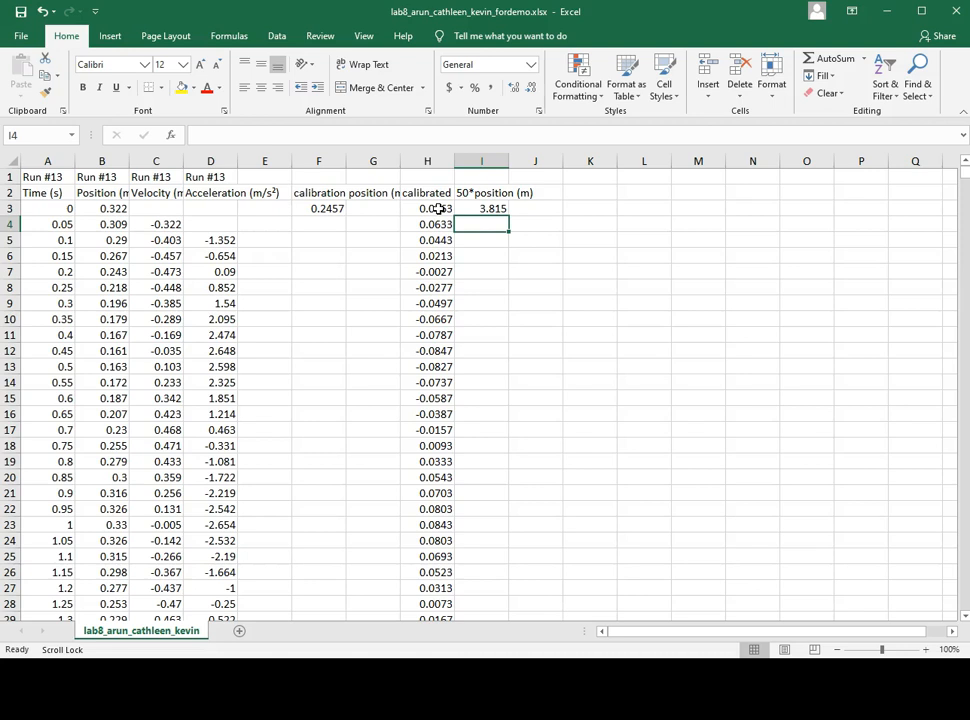
{"action": "left_click", "coordinate": [535, 192]}
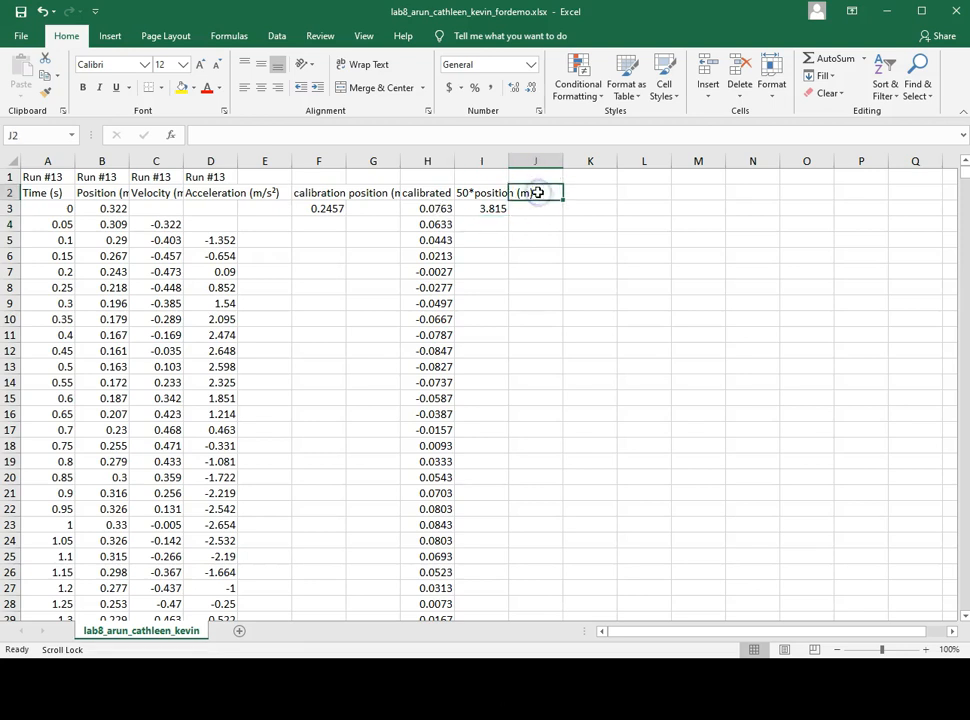
{"action": "type", "text": "10*velocity (m/s"}
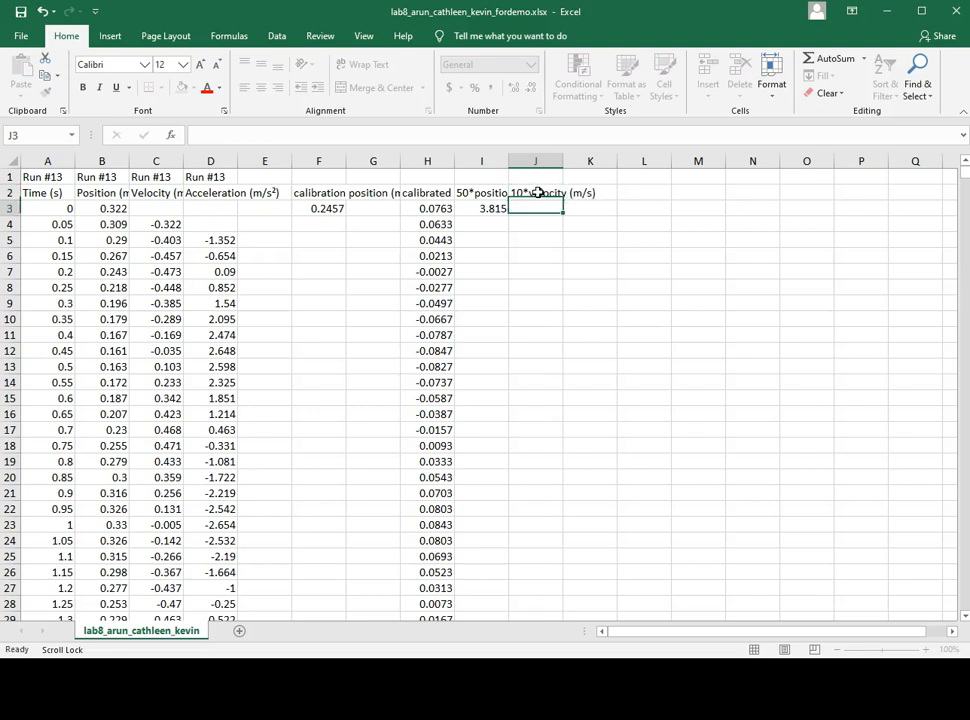
{"action": "type", "text": "=10*"}
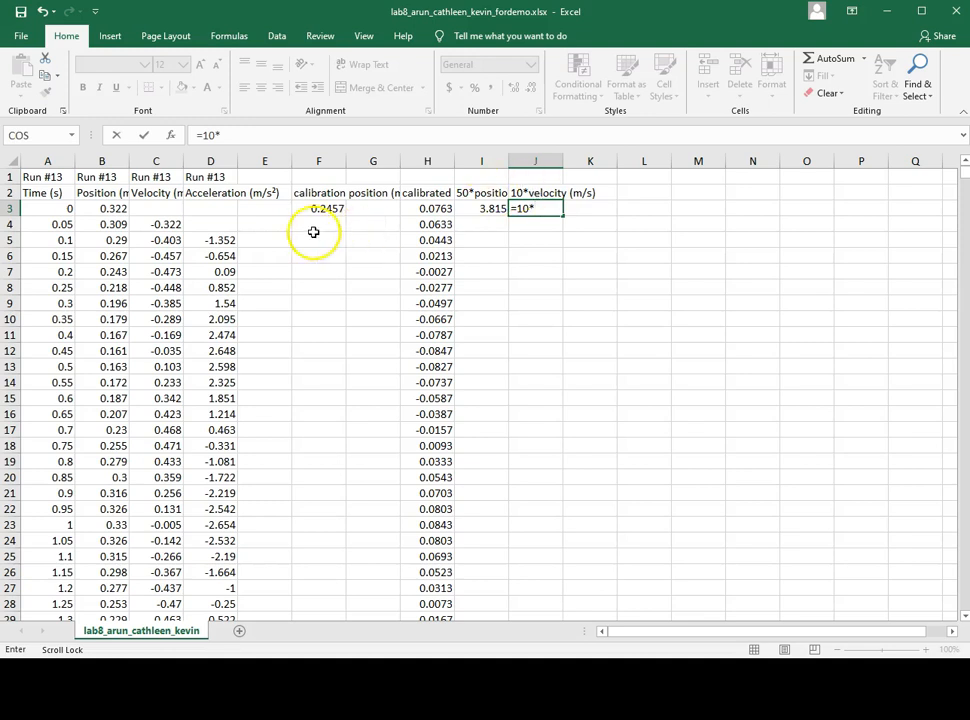
{"action": "left_click", "coordinate": [156, 208]}
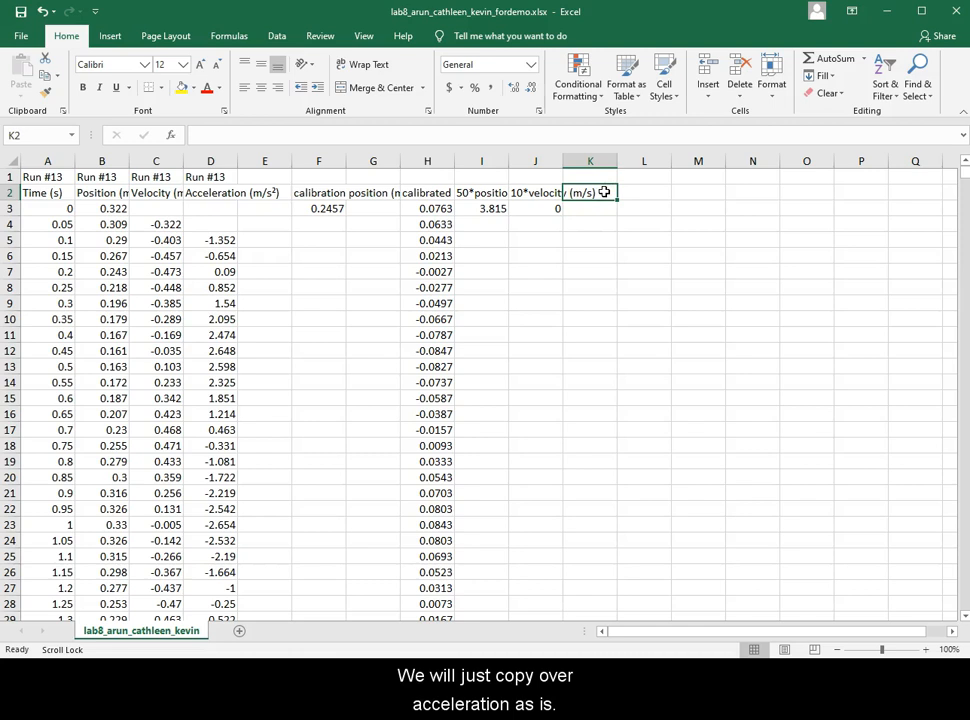
- Head K2 'acceleration (m/s^2)', enter =D3 in K3, and fill I3:K3 down
{"action": "type", "text": "acceleration (m/s^2"}
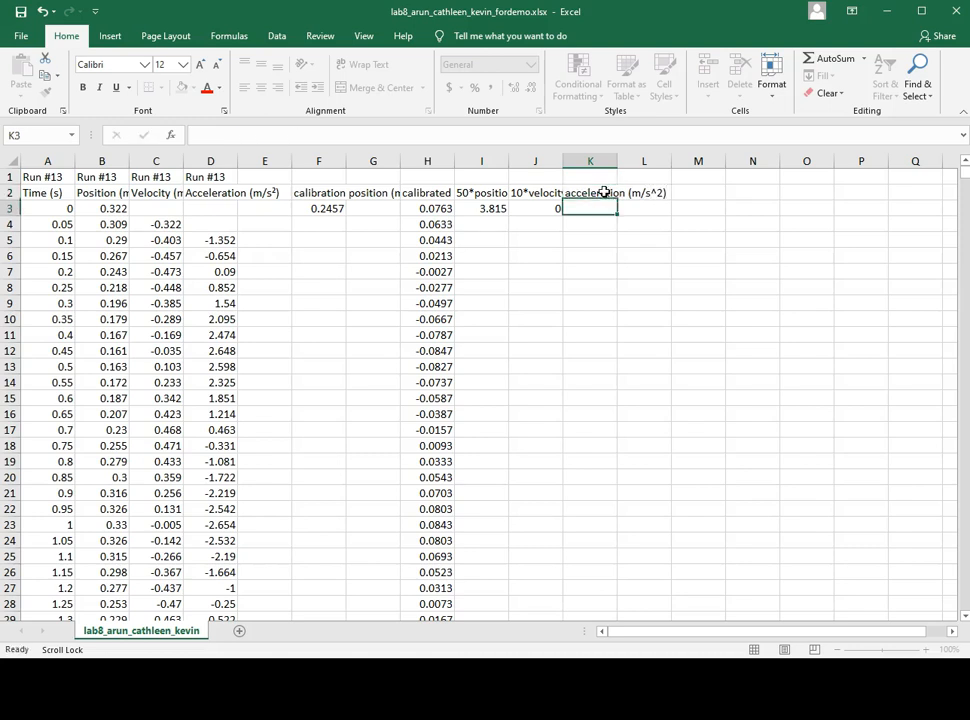
{"action": "type", "text": "="}
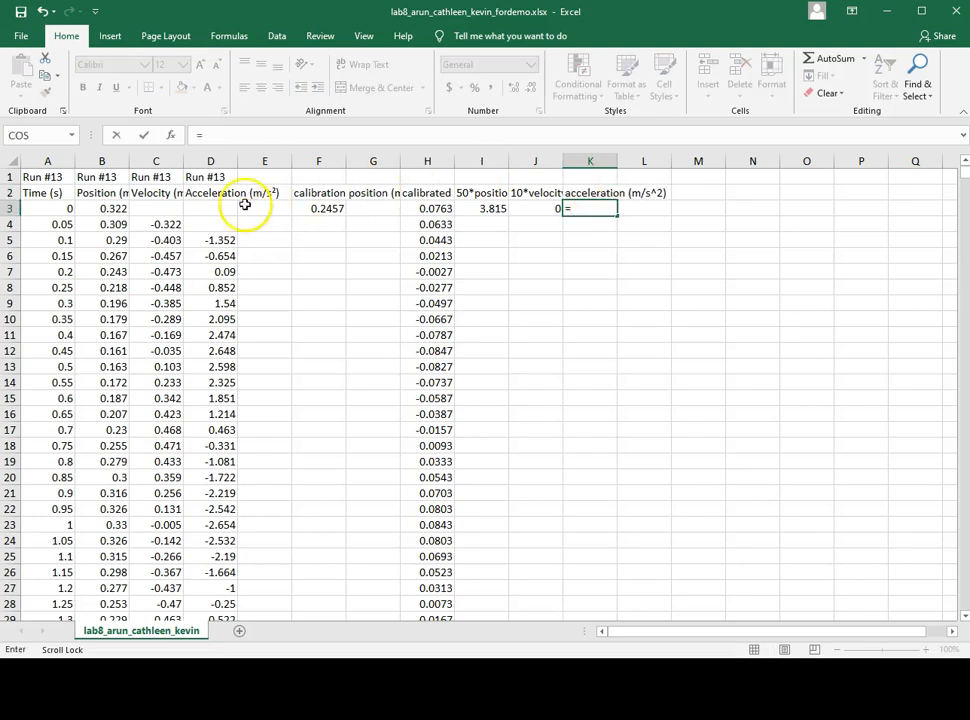
{"action": "left_click", "coordinate": [210, 208]}
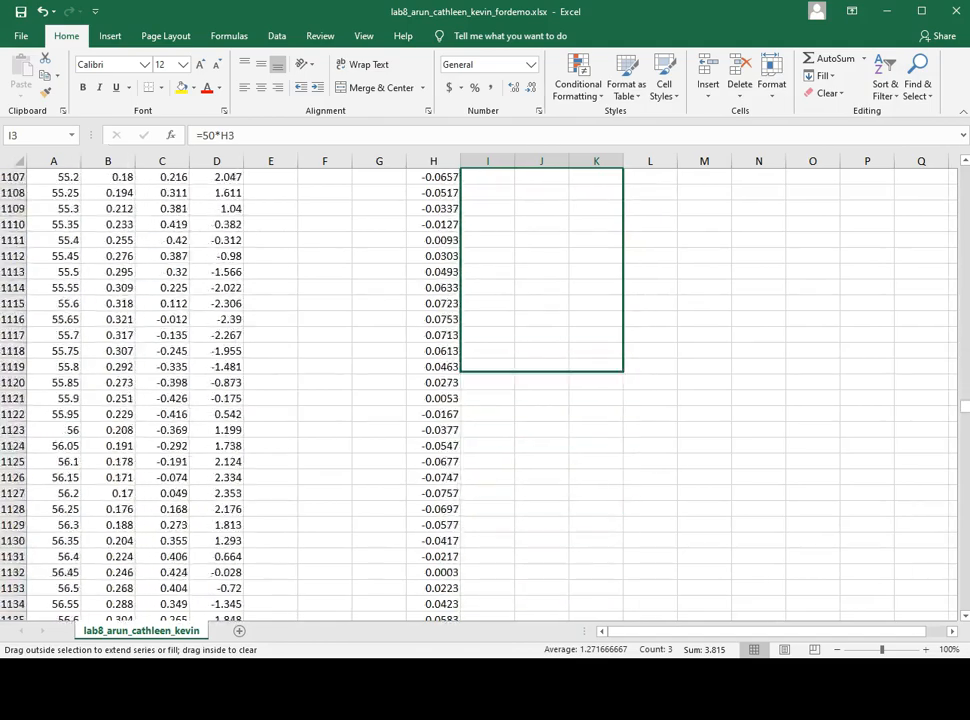
{"action": "scroll", "scroll_direction": "down", "scroll_amount": 3}
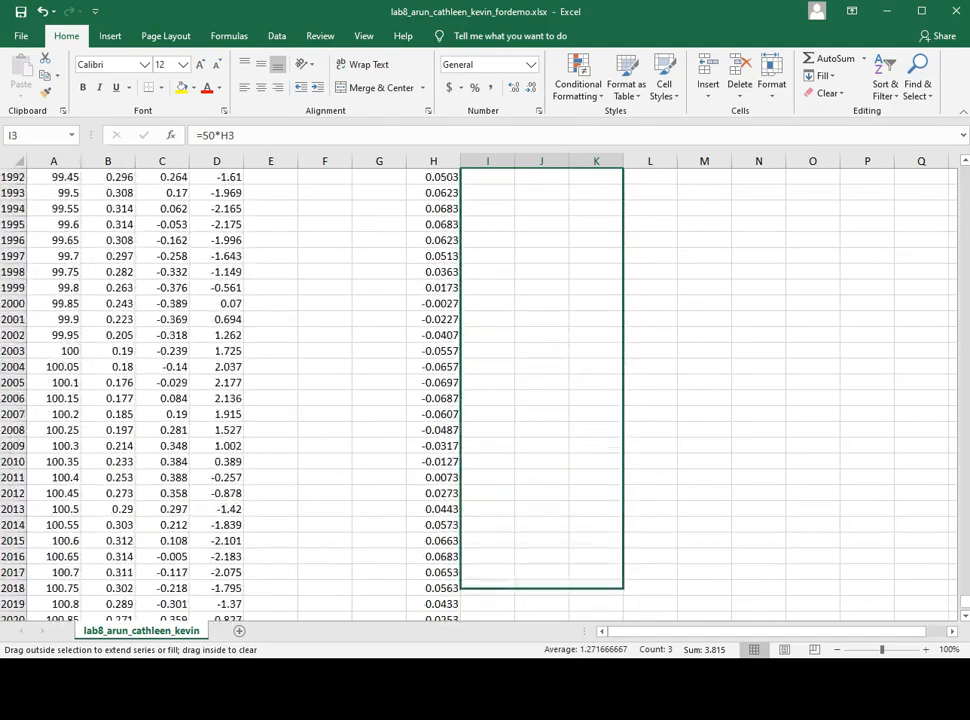